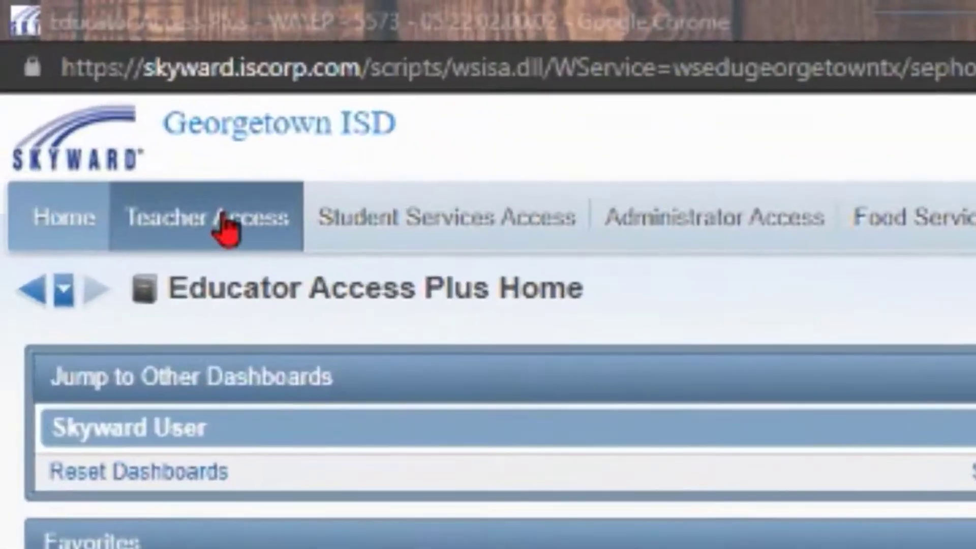
- Go to My Gradebook - MG from the Teacher Access menu
{"action": "left_click", "coordinate": [205, 218]}
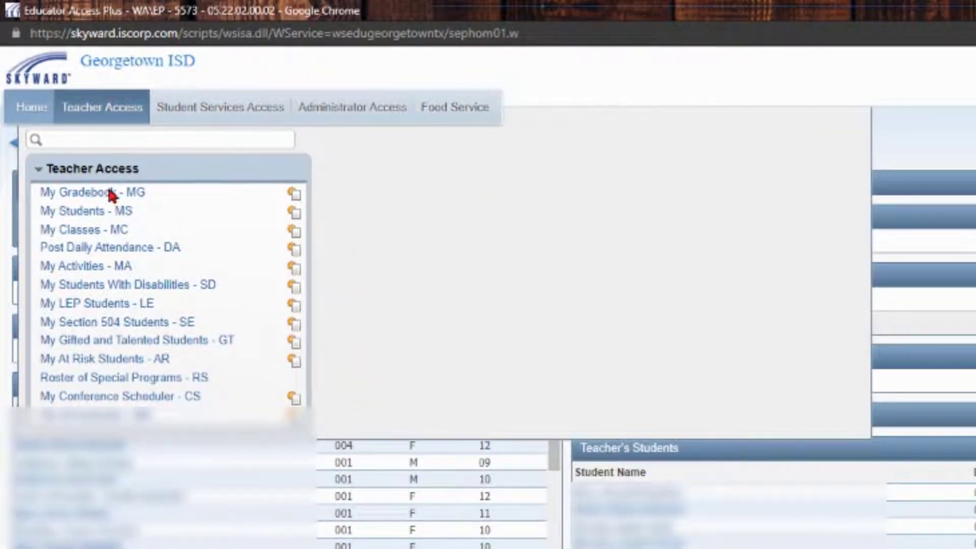
{"action": "left_click", "coordinate": [90, 192]}
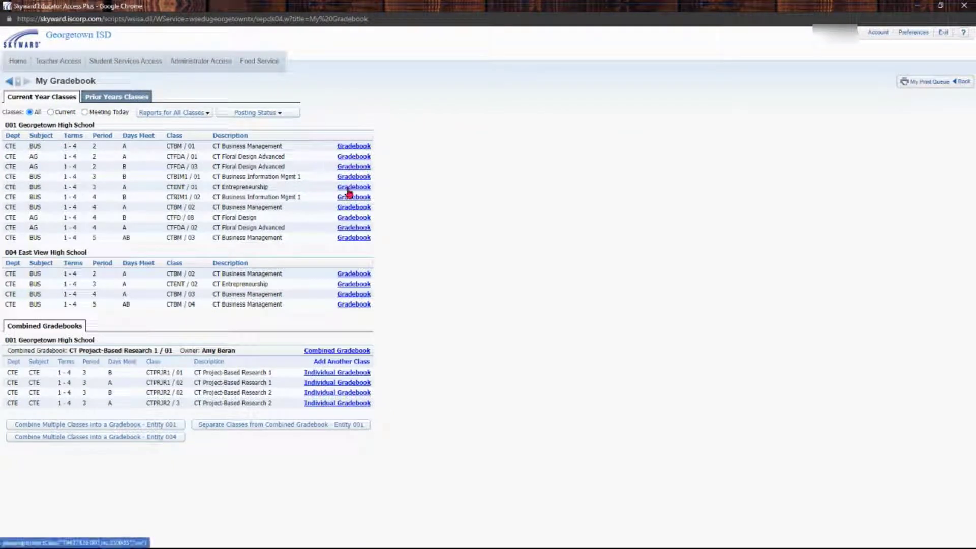
{"action": "mouse_move", "coordinate": [355, 186]}
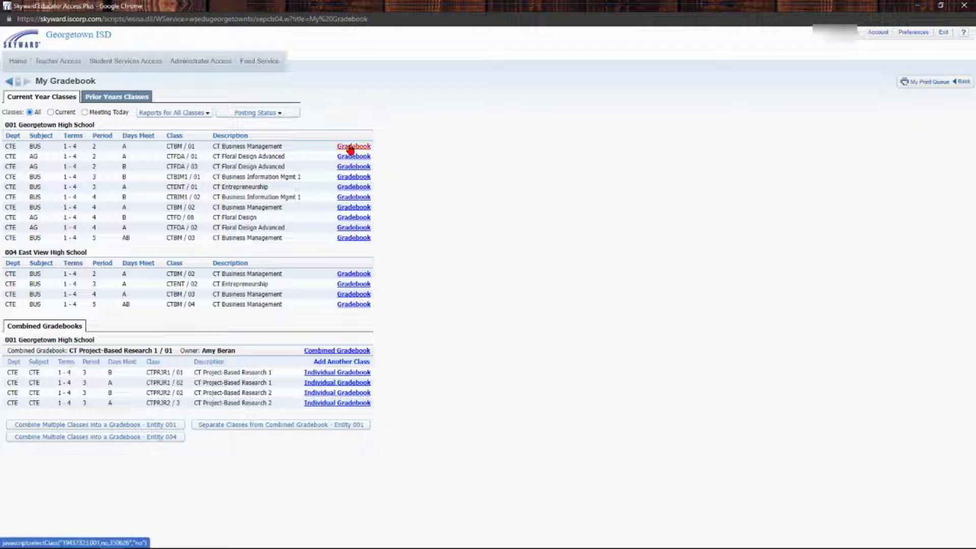
- Enter the gradebook for the CTBM / 01 Business Management class
{"action": "left_click", "coordinate": [353, 146]}
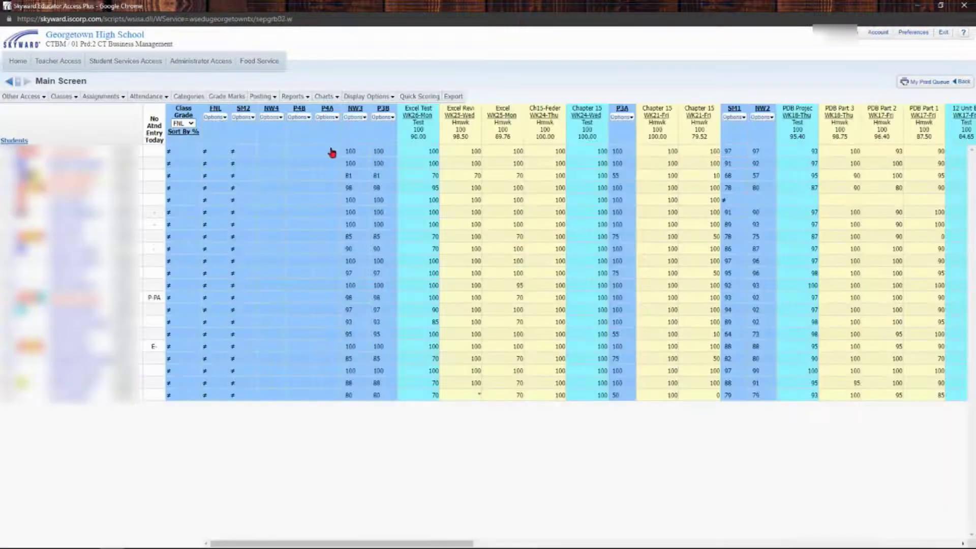
{"action": "mouse_move", "coordinate": [124, 121]}
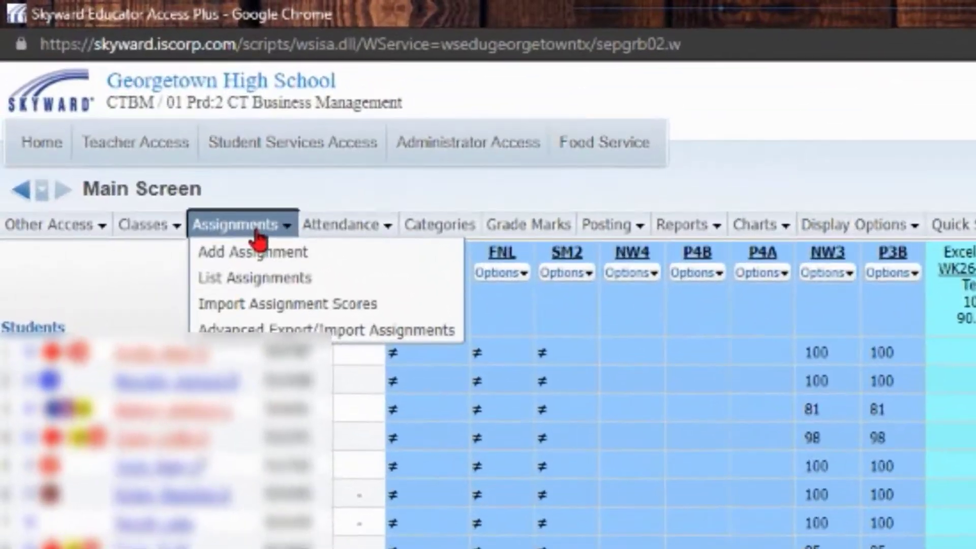
{"action": "mouse_move", "coordinate": [252, 252]}
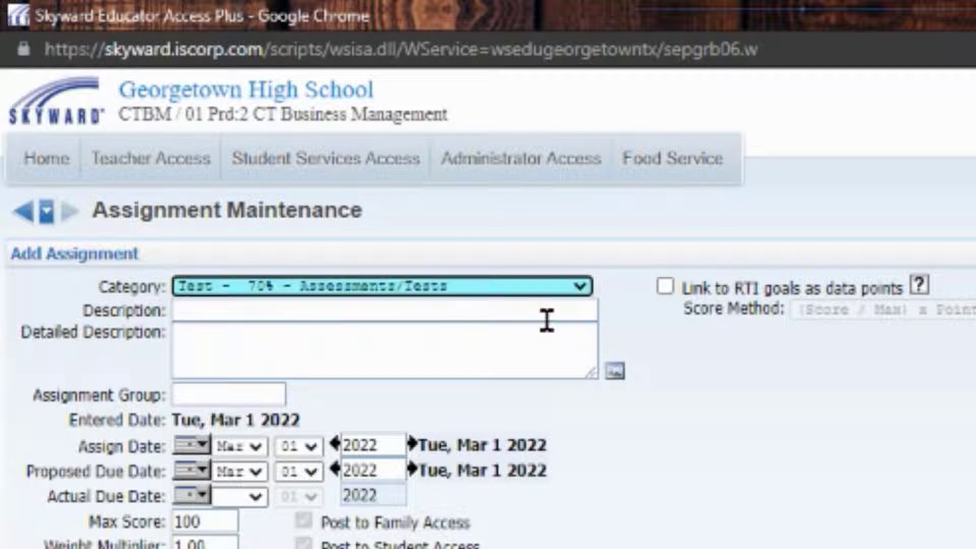
- Enter 'Unit 1 Test' as Description and 'Floral Arrangement Test' as Detailed Description
{"action": "left_click", "coordinate": [373, 310]}
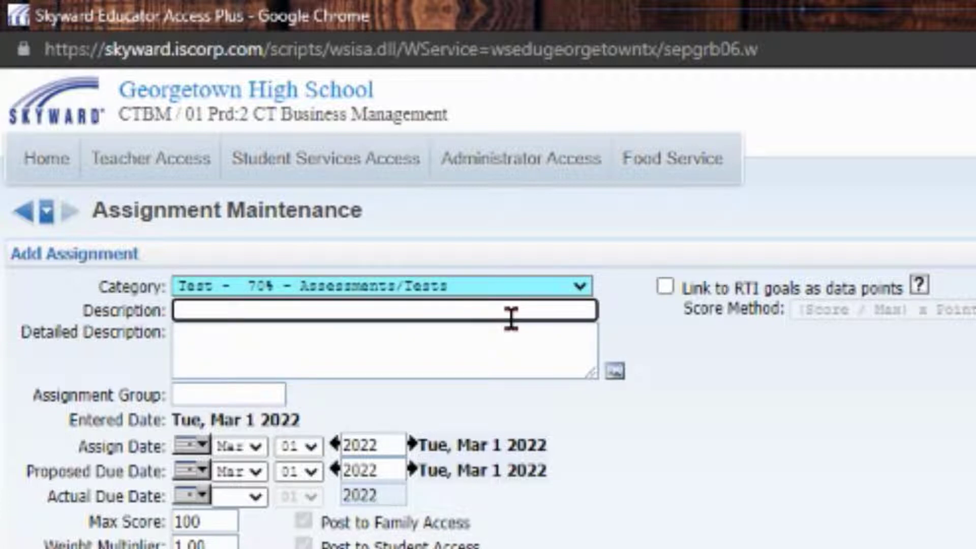
{"action": "type", "text": "Unit 1"}
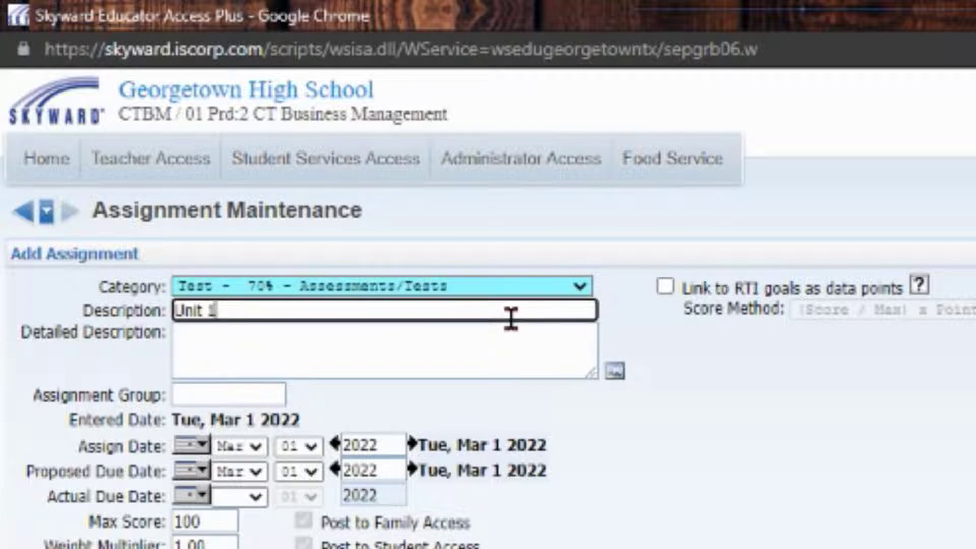
{"action": "type", "text": "Test"}
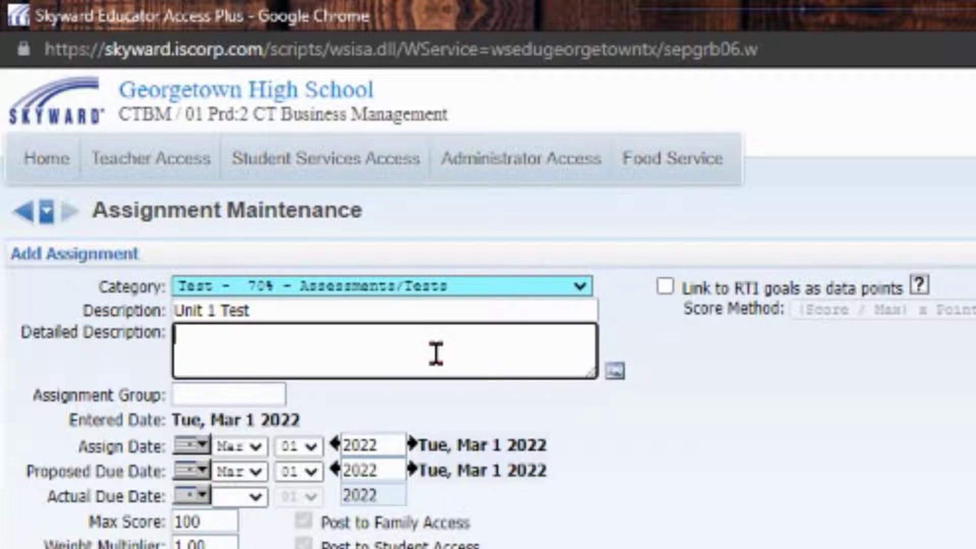
{"action": "type", "text": "Floral Arrangem"}
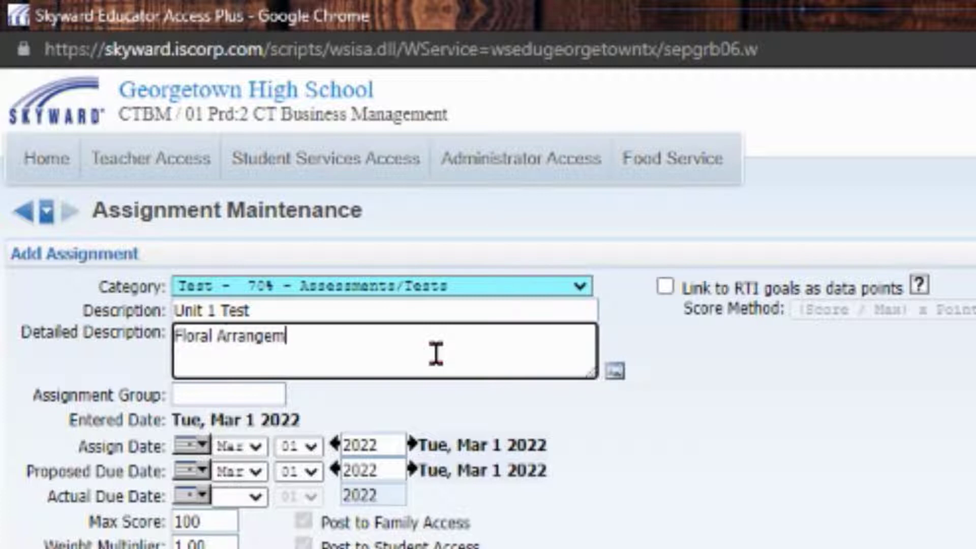
{"action": "type", "text": "ent Test"}
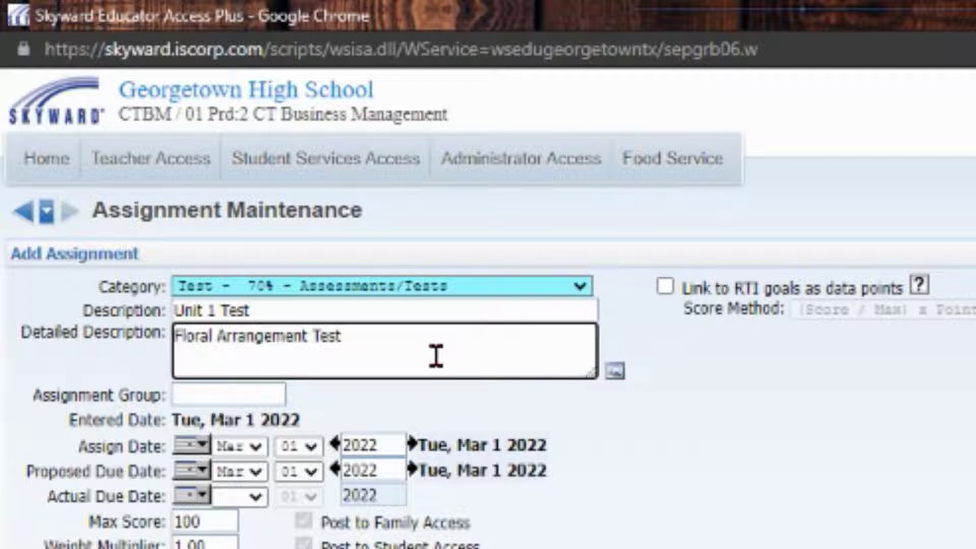
{"action": "mouse_move", "coordinate": [472, 396]}
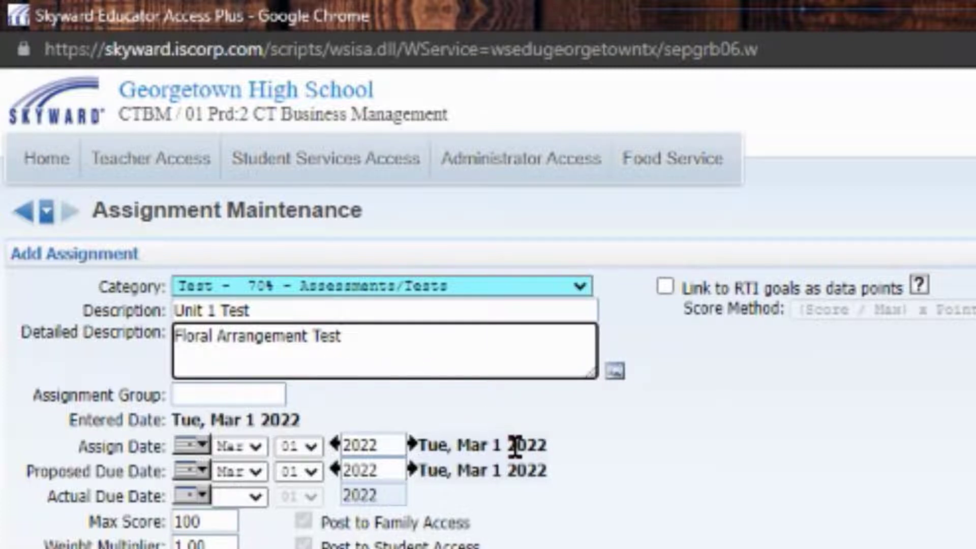
{"action": "scroll", "scroll_direction": "down", "scroll_amount": 3}
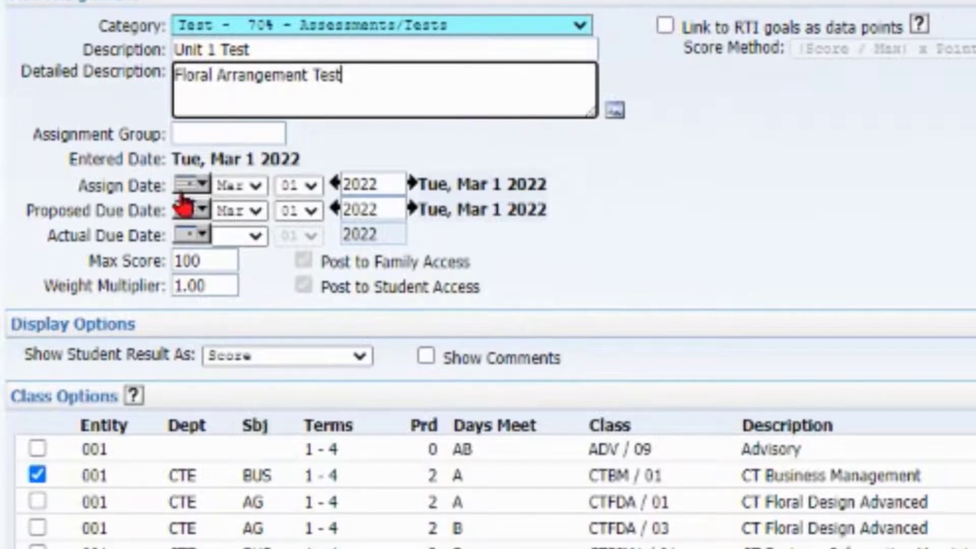
{"action": "mouse_move", "coordinate": [290, 226]}
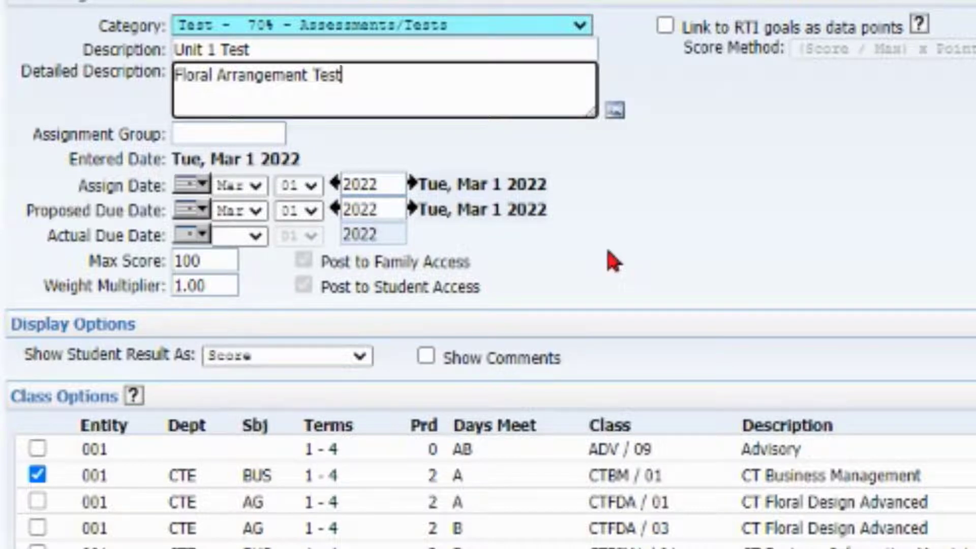
- Tick CTFDA / 03 and CTENT / 01 in Class Options to include them
{"action": "scroll", "scroll_direction": "down", "scroll_amount": 3}
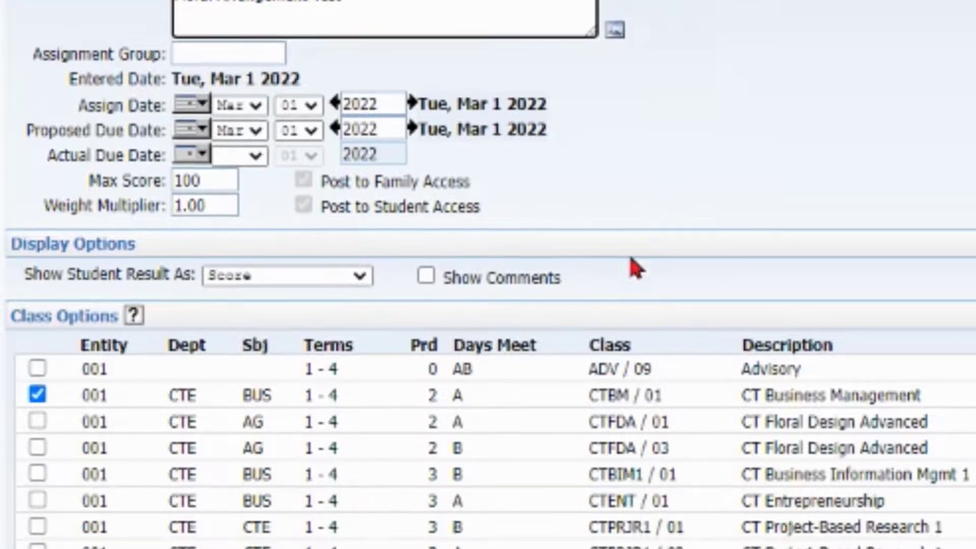
{"action": "scroll", "scroll_direction": "down", "scroll_amount": 3}
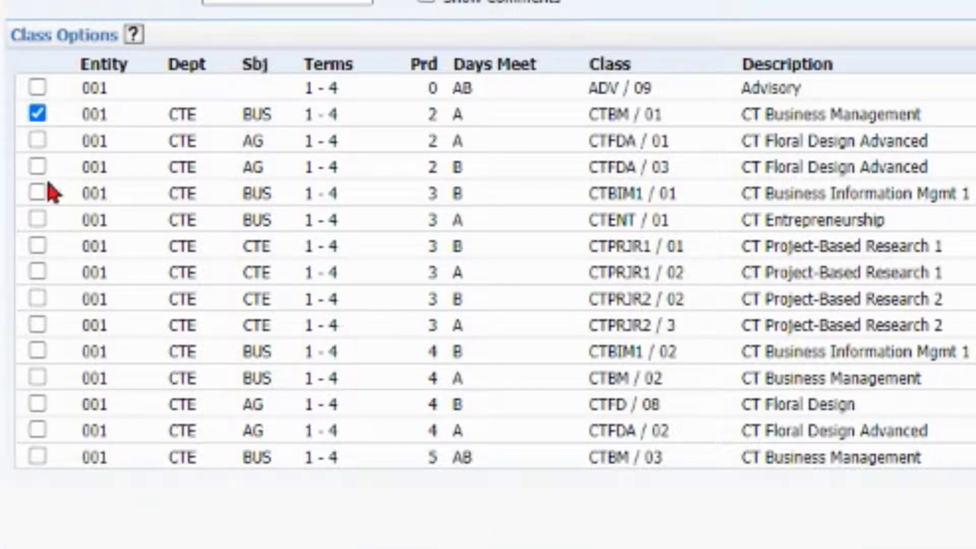
{"action": "left_click", "coordinate": [36, 166]}
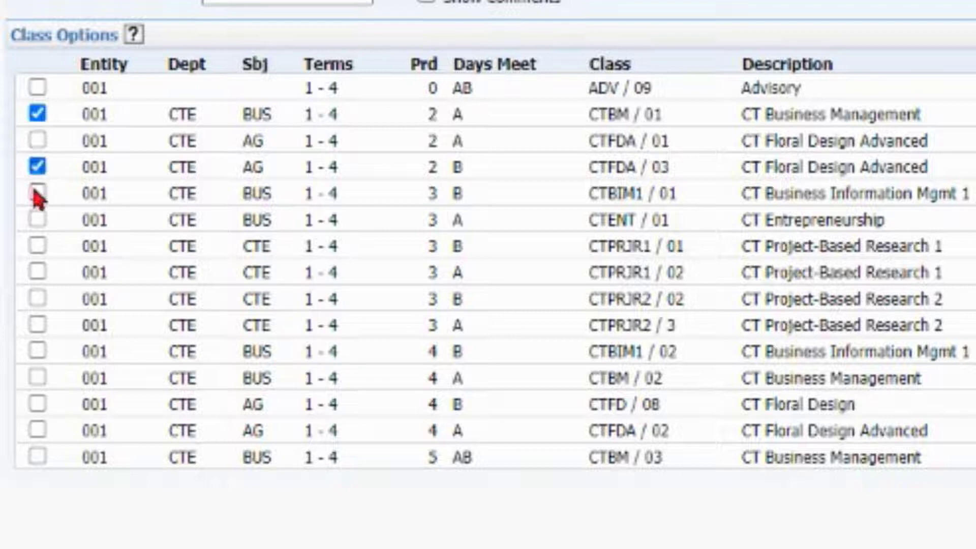
{"action": "left_click", "coordinate": [37, 220]}
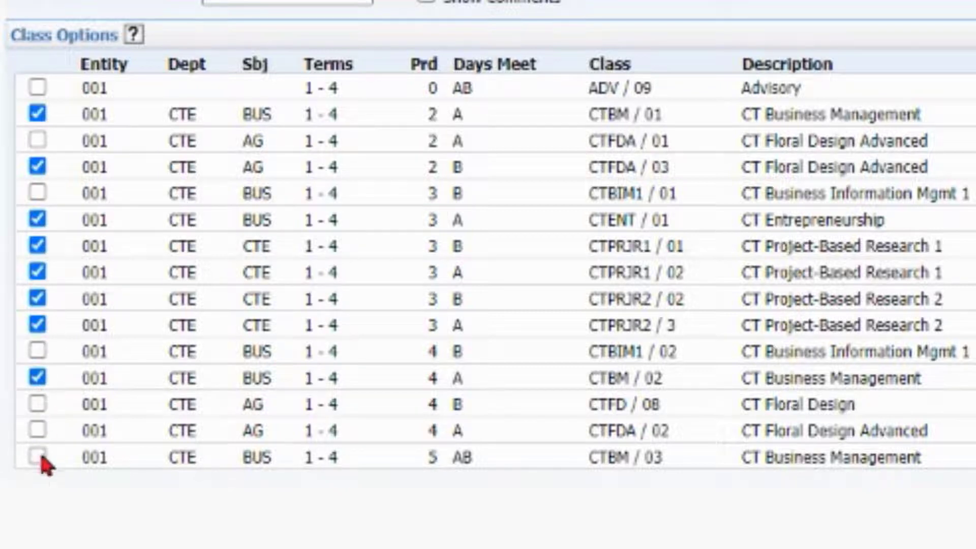
{"action": "mouse_move", "coordinate": [578, 505]}
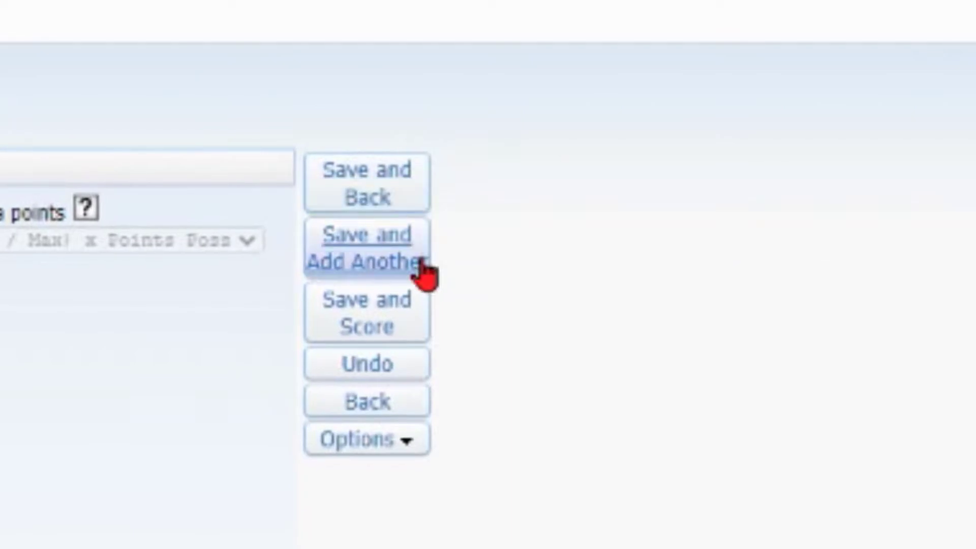
{"action": "mouse_move", "coordinate": [367, 249]}
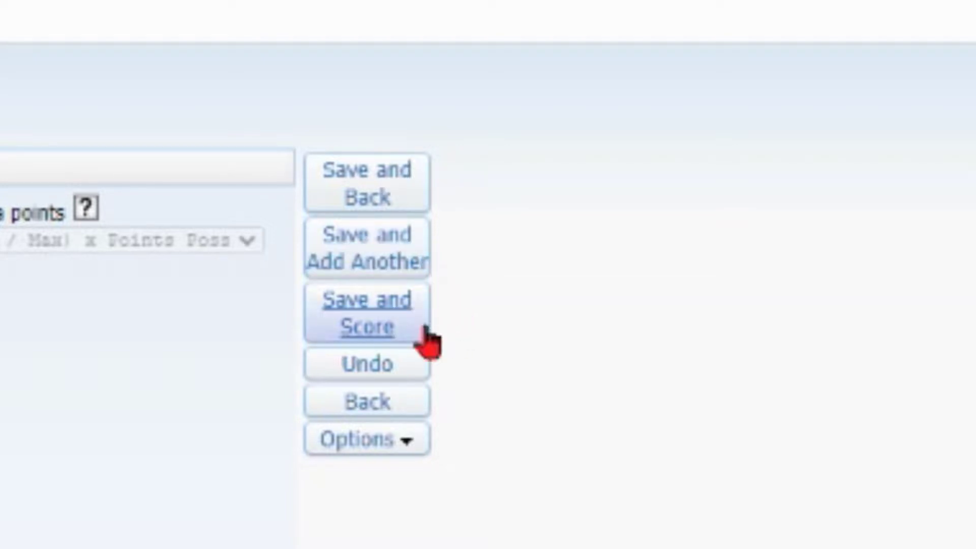
{"action": "mouse_move", "coordinate": [367, 312]}
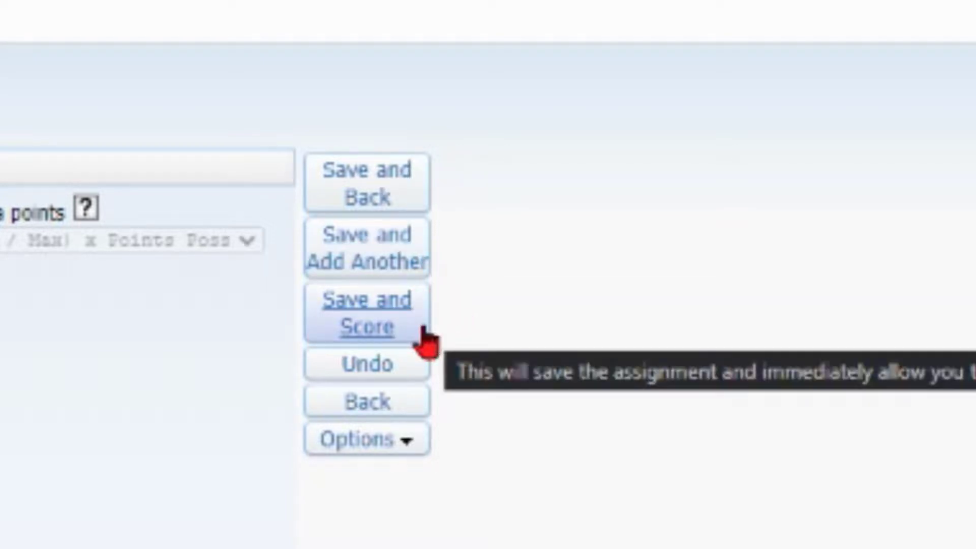